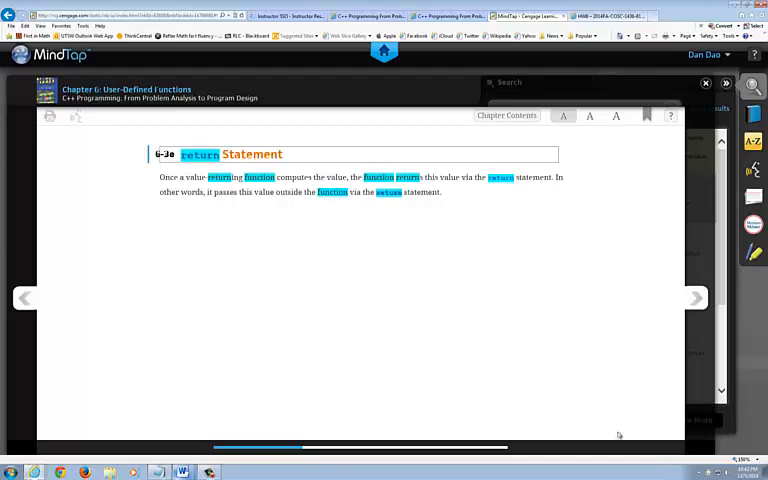
{"action": "mouse_move", "coordinate": [472, 250]}
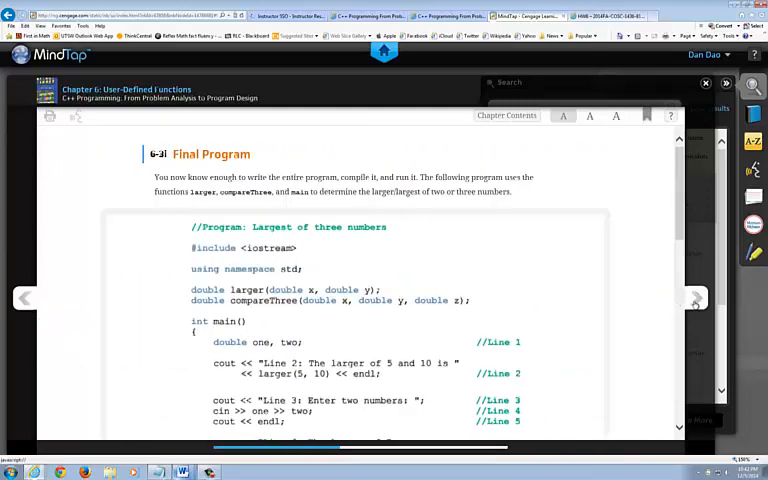
Scroll past the Final Program listing and sample run to the secret function example.
{"action": "scroll", "scroll_direction": "down", "scroll_amount": 3}
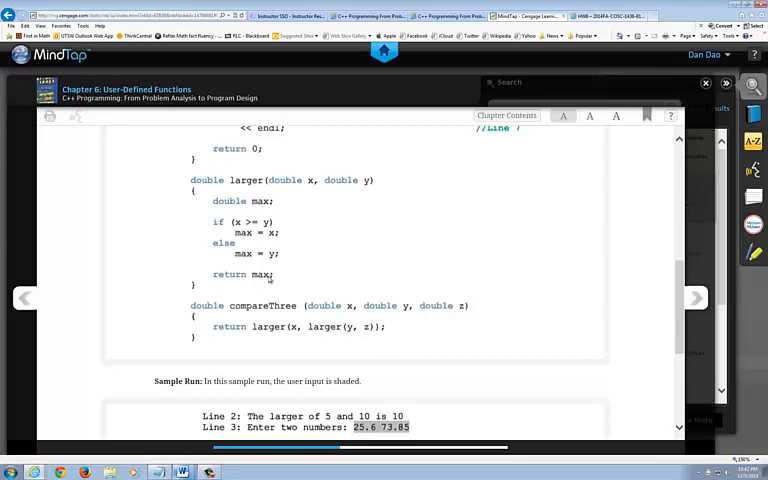
{"action": "mouse_move", "coordinate": [268, 280]}
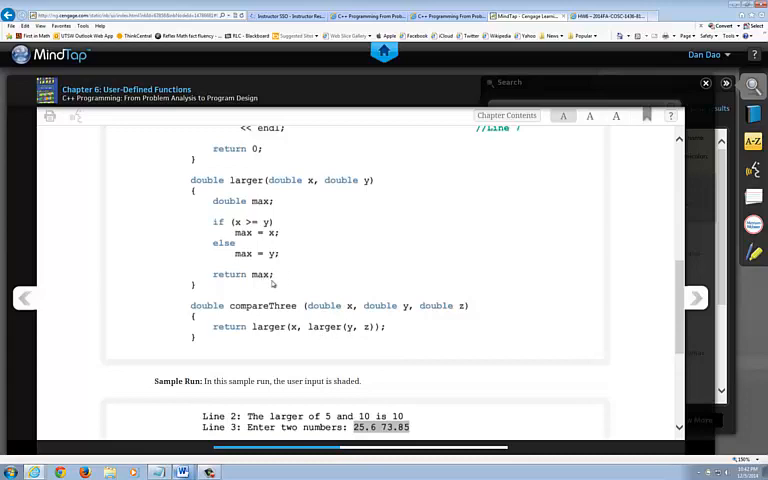
{"action": "scroll", "scroll_direction": "down", "scroll_amount": 3}
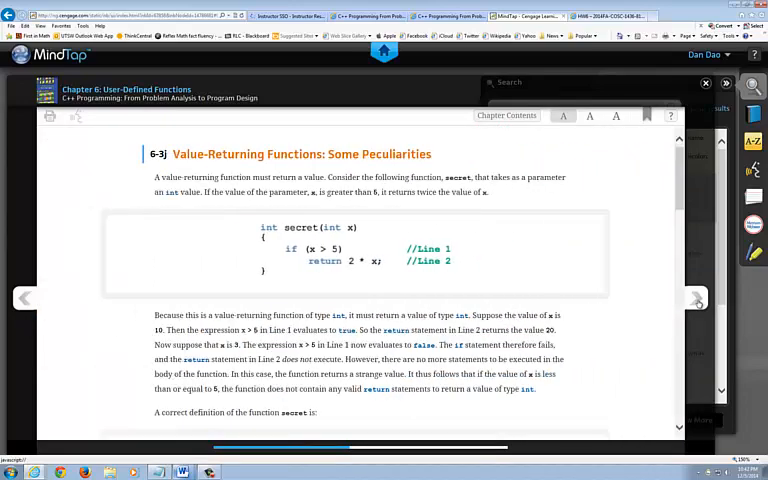
Scroll to the prototype double larger(double x, double y); and its version without parameter names.
{"action": "scroll", "scroll_direction": "down", "scroll_amount": 3}
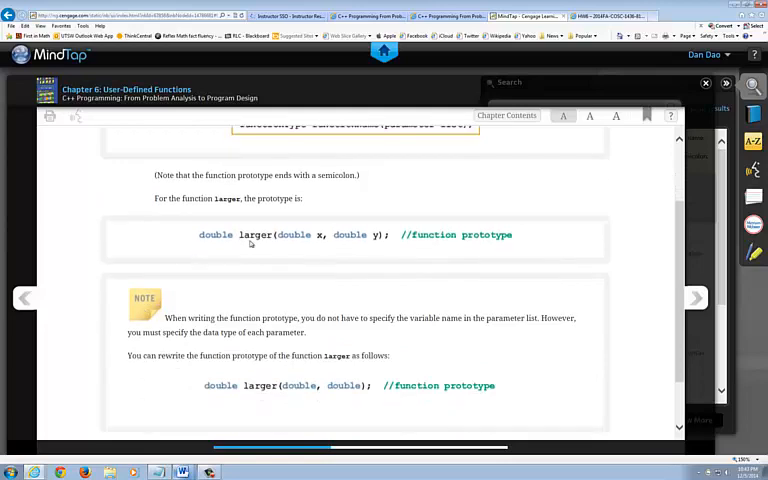
{"action": "mouse_move", "coordinate": [332, 240]}
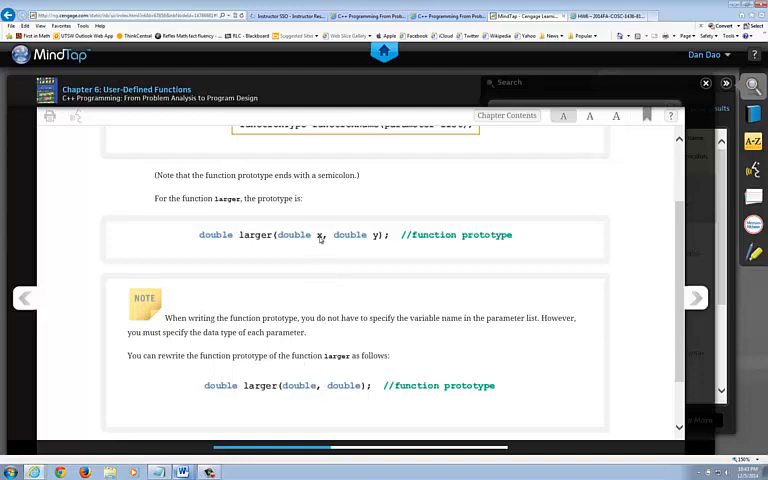
{"action": "mouse_move", "coordinate": [322, 372]}
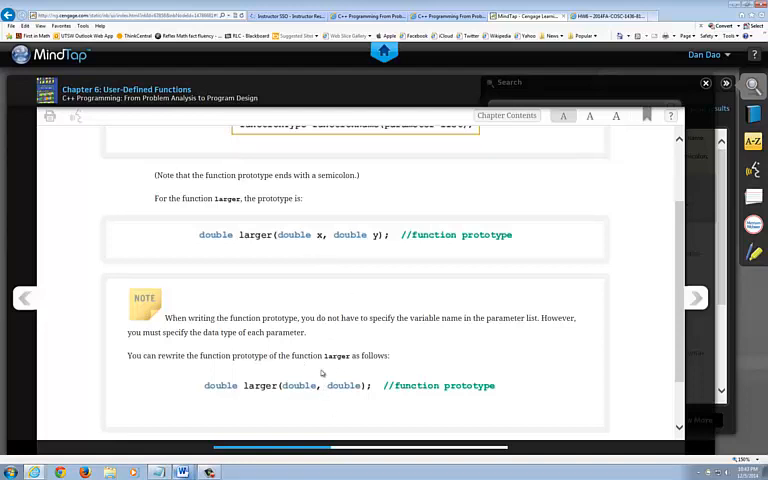
{"action": "mouse_move", "coordinate": [348, 394]}
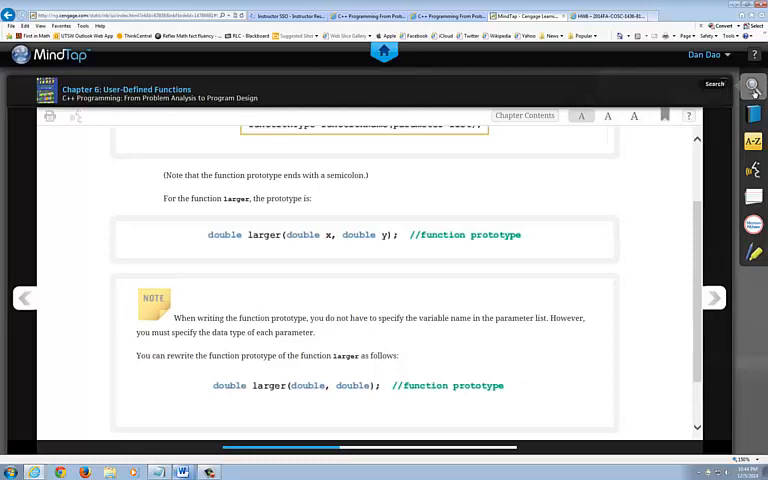
Navigate via the search results and Chapter Introduction to section 6-1, Predefined Functions.
{"action": "left_click", "coordinate": [714, 84]}
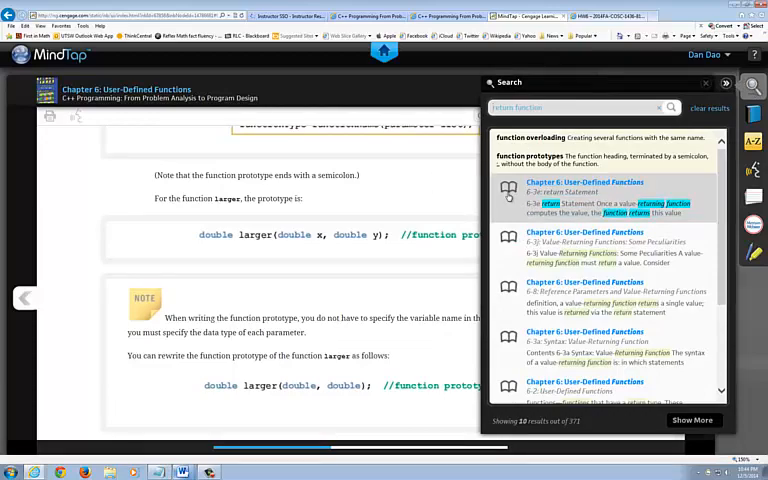
{"action": "left_click", "coordinate": [706, 82]}
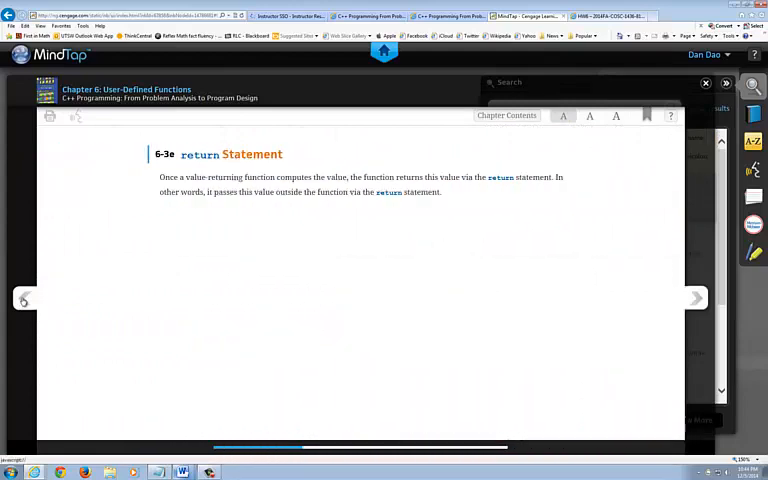
{"action": "left_click", "coordinate": [696, 298]}
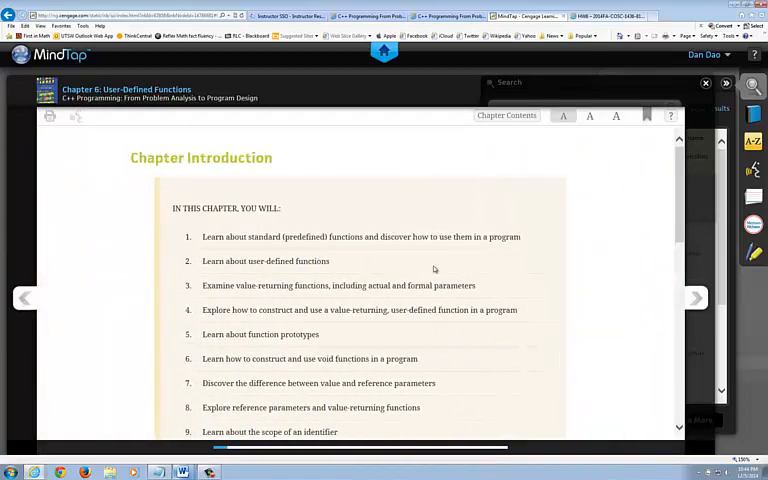
{"action": "left_click", "coordinate": [696, 296]}
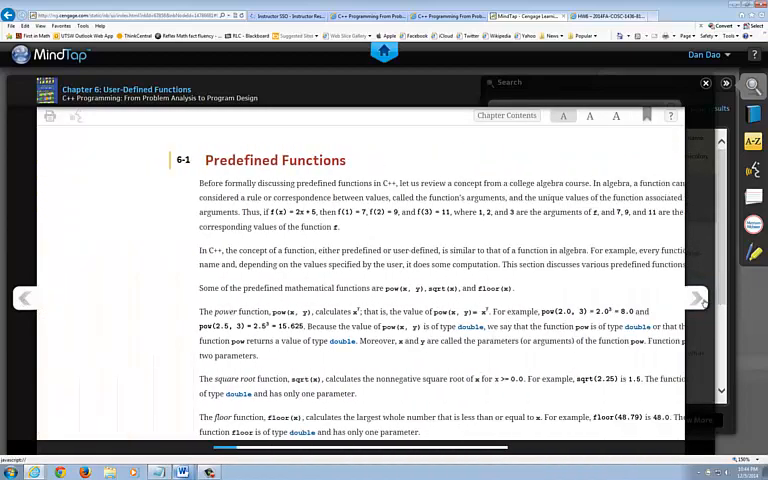
Scroll down to Table 6-1 listing predefined functions and their header files.
{"action": "scroll", "scroll_direction": "down", "scroll_amount": 3}
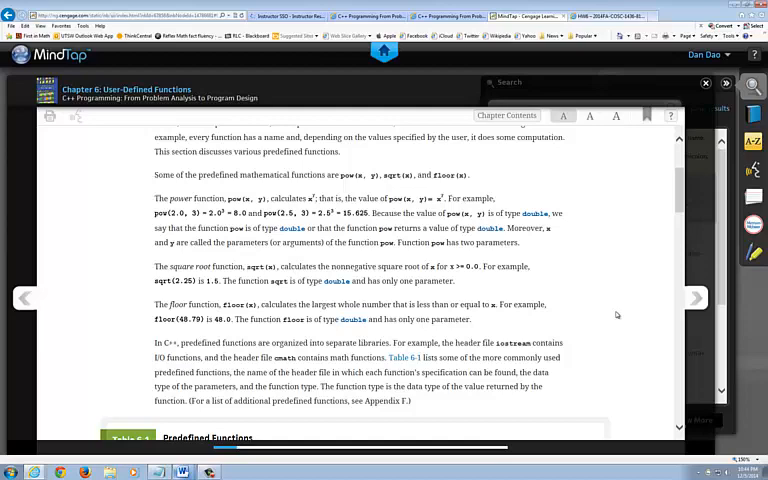
{"action": "scroll", "scroll_direction": "down", "scroll_amount": 3}
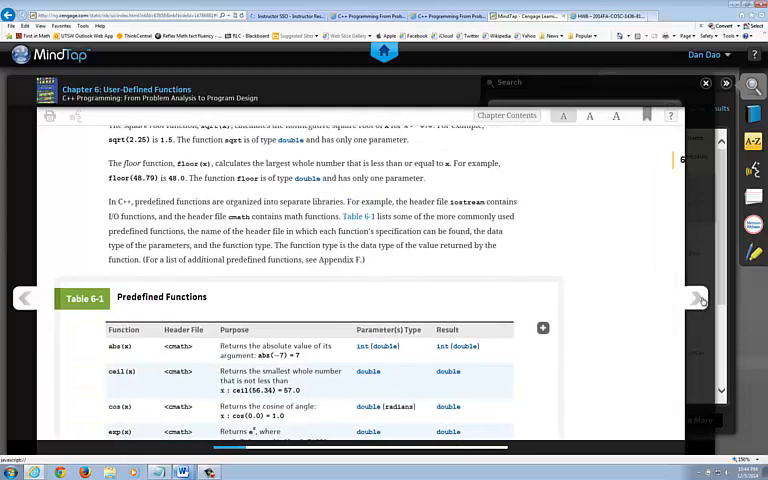